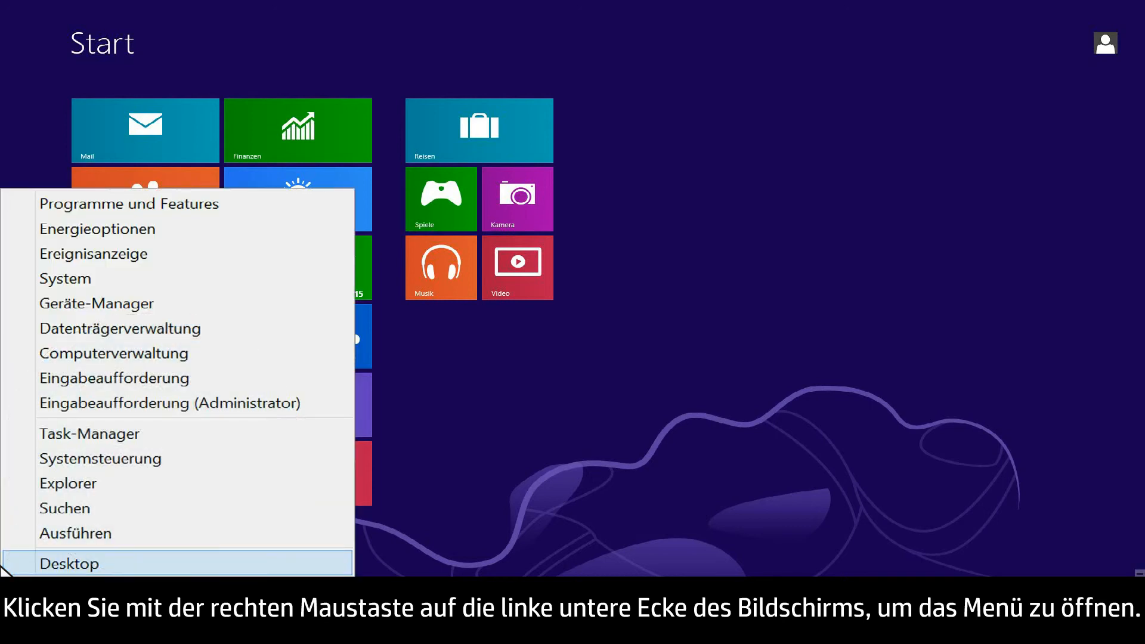
mouse_move(101, 458)
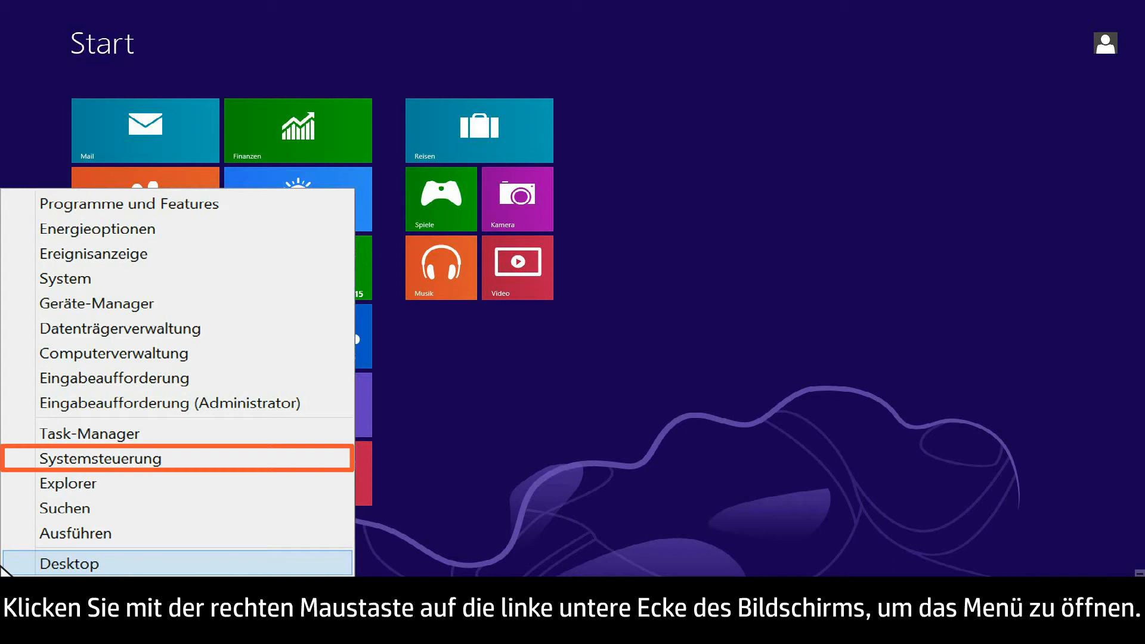
mouse_move(139, 458)
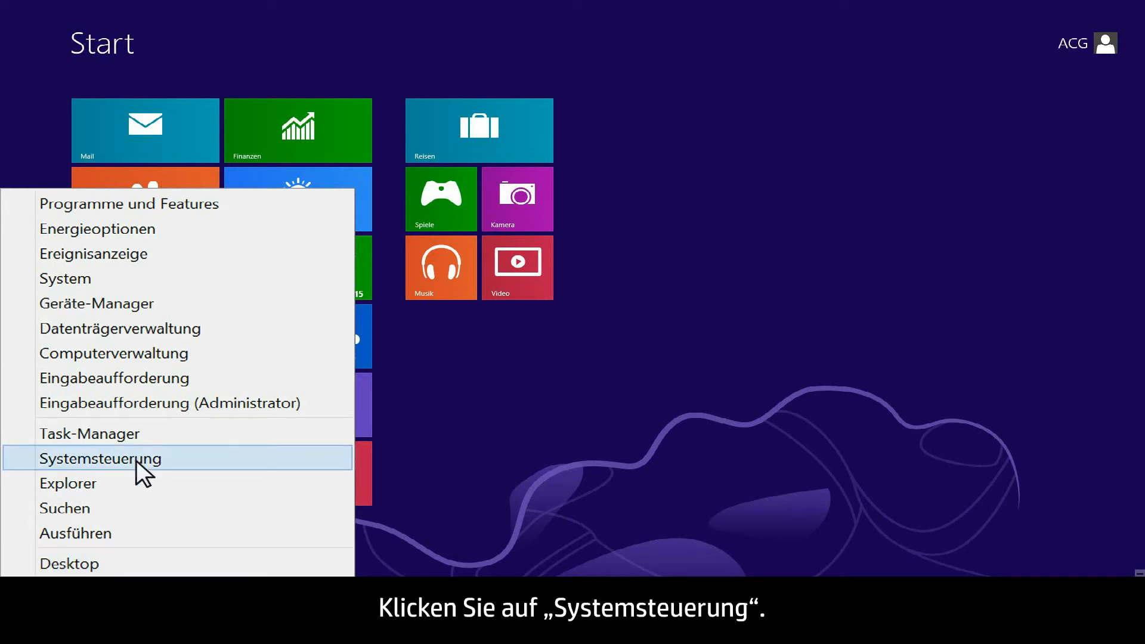
Go to Systemsteuerung > System und Sicherheit > Windows Update
left_click(101, 459)
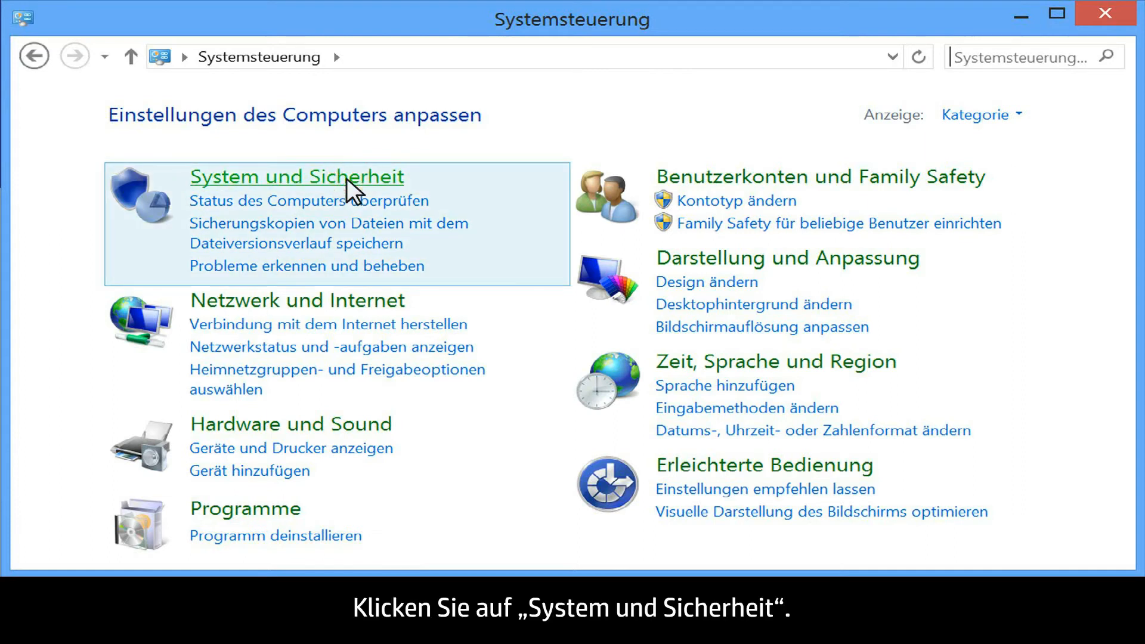
left_click(295, 176)
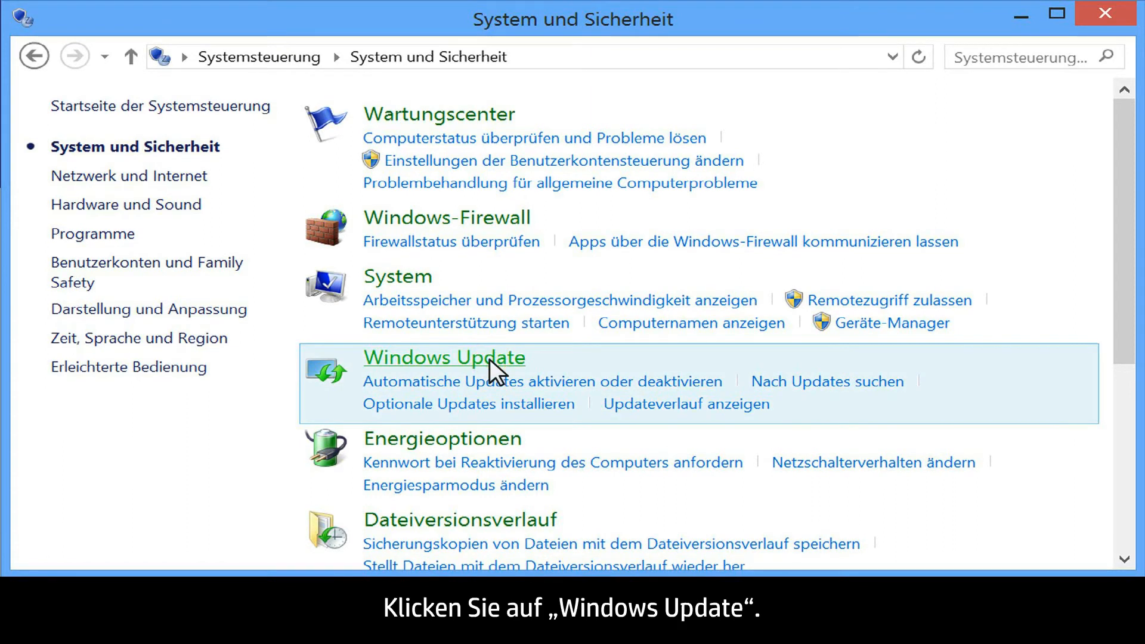
left_click(443, 358)
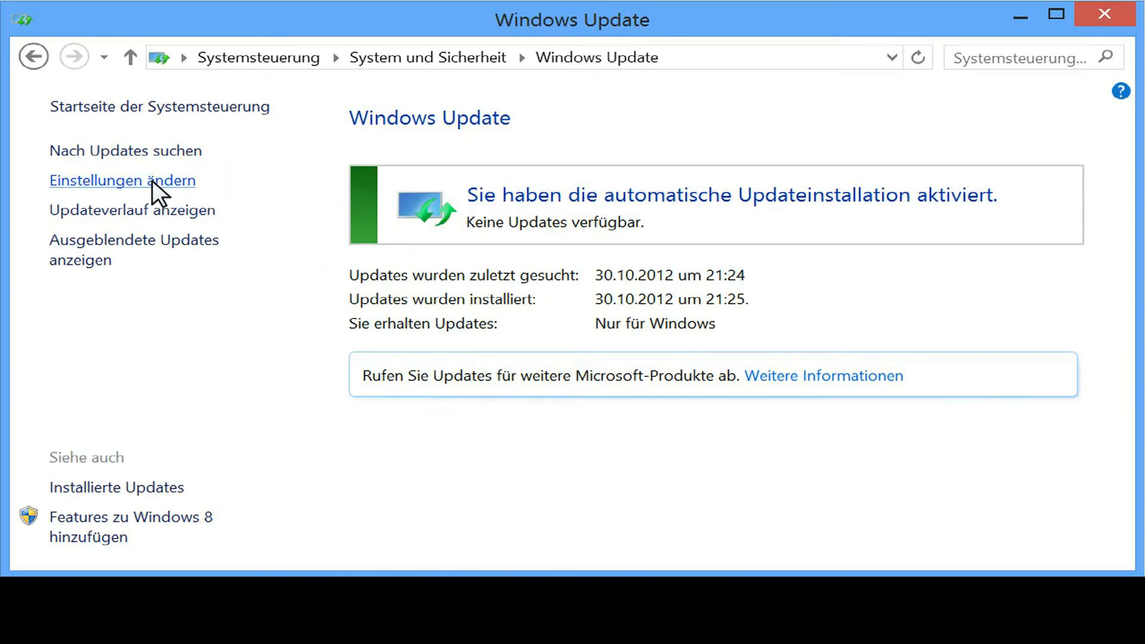
Set Wichtige Updates to 'Updates automatisch installieren (empfohlen)' in Windows Update settings
left_click(121, 180)
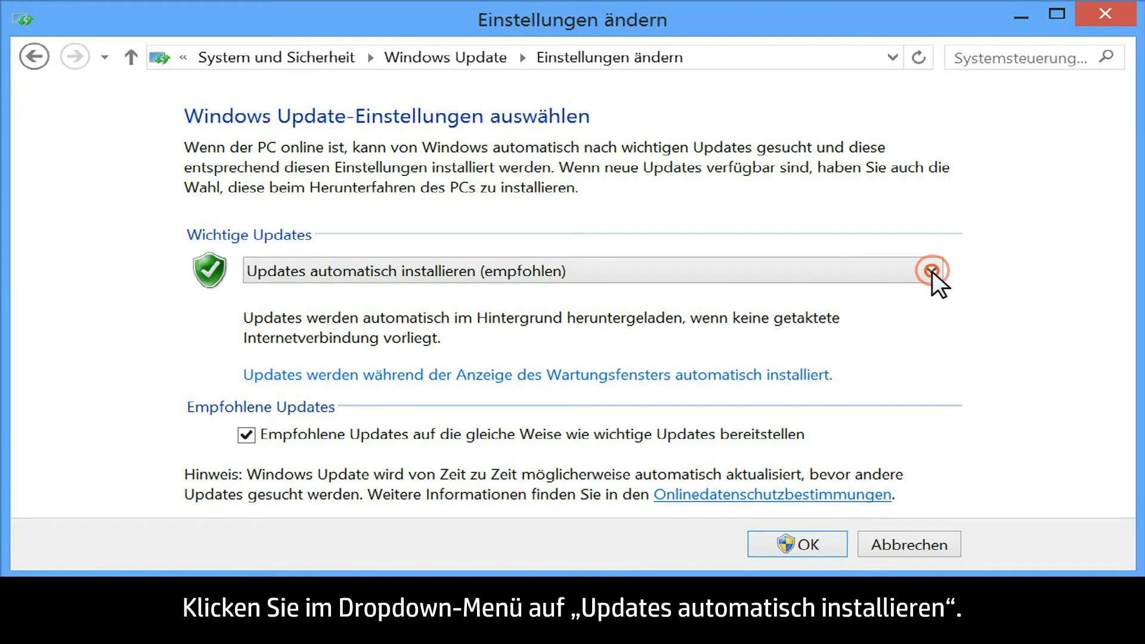
left_click(933, 270)
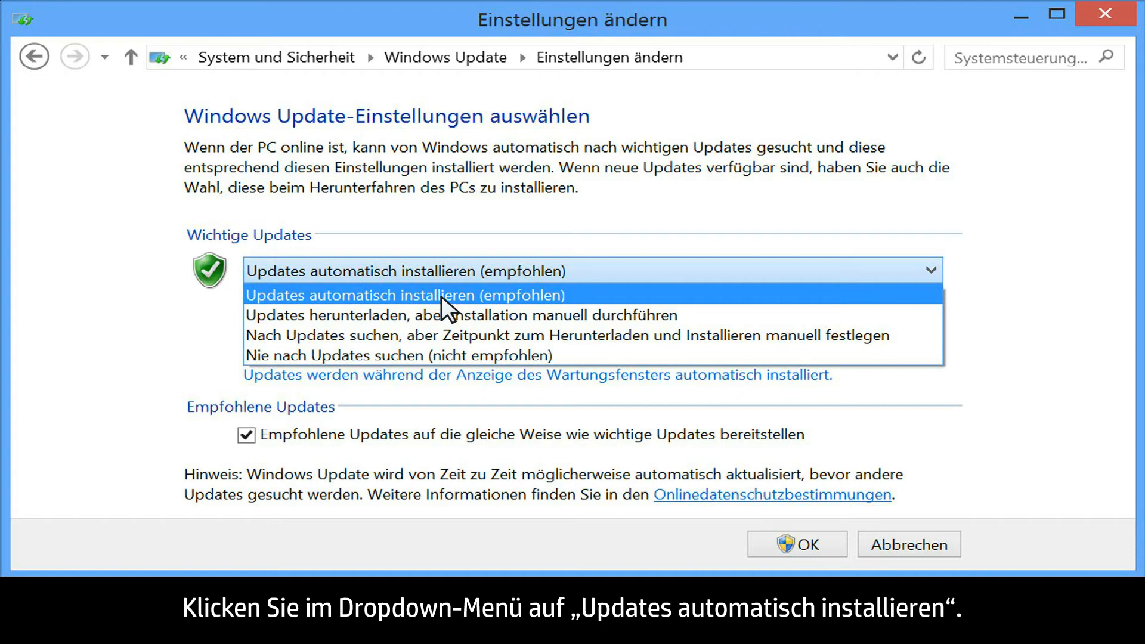
left_click(406, 294)
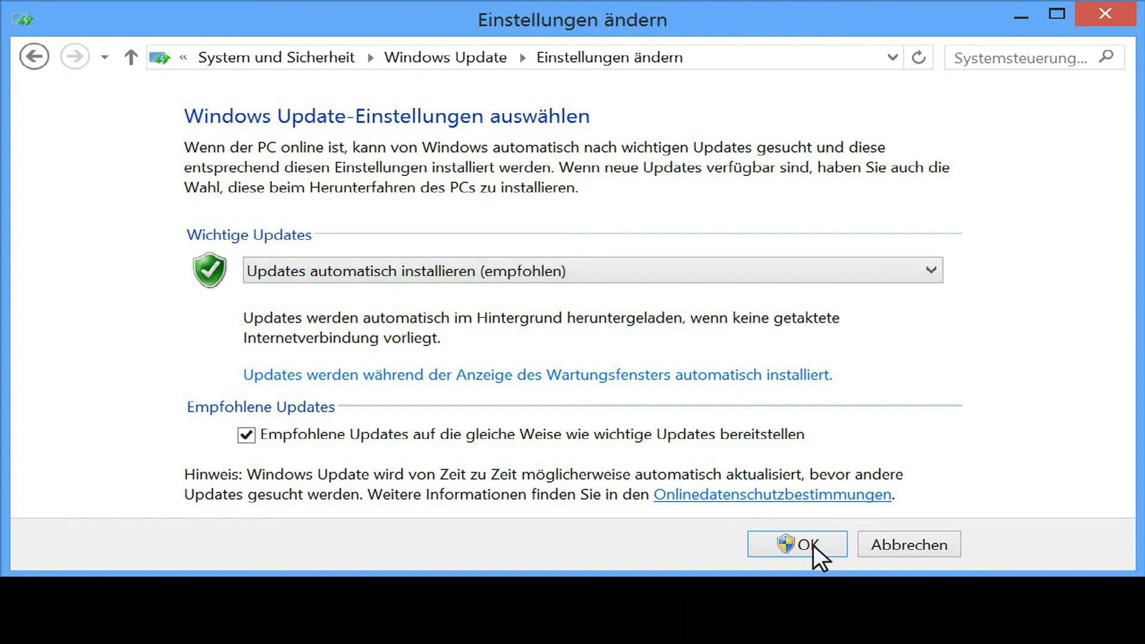